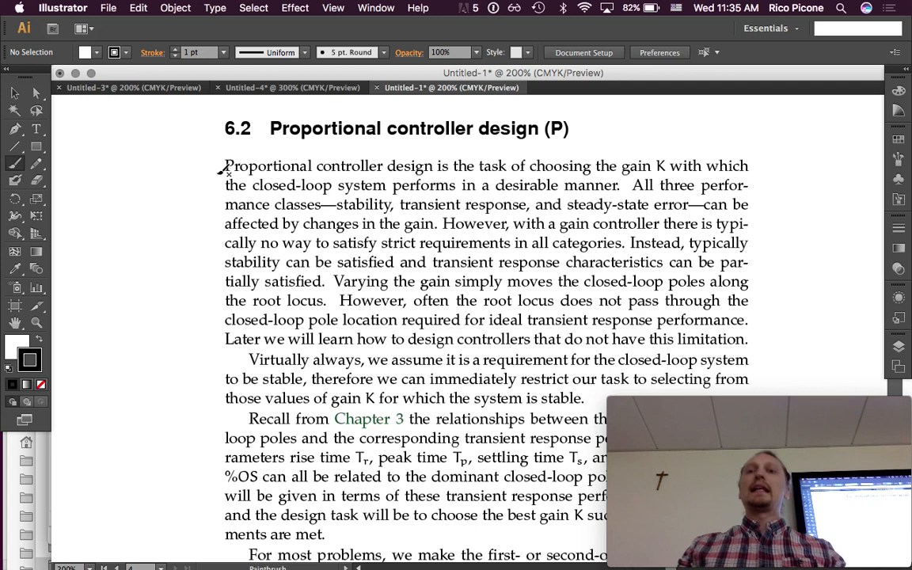
mouse_move(408, 176)
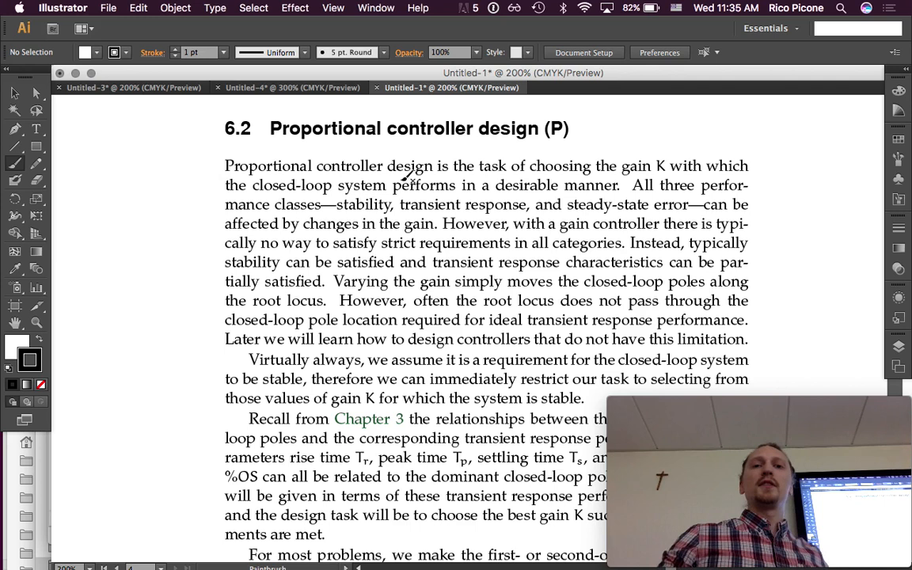
mouse_move(551, 253)
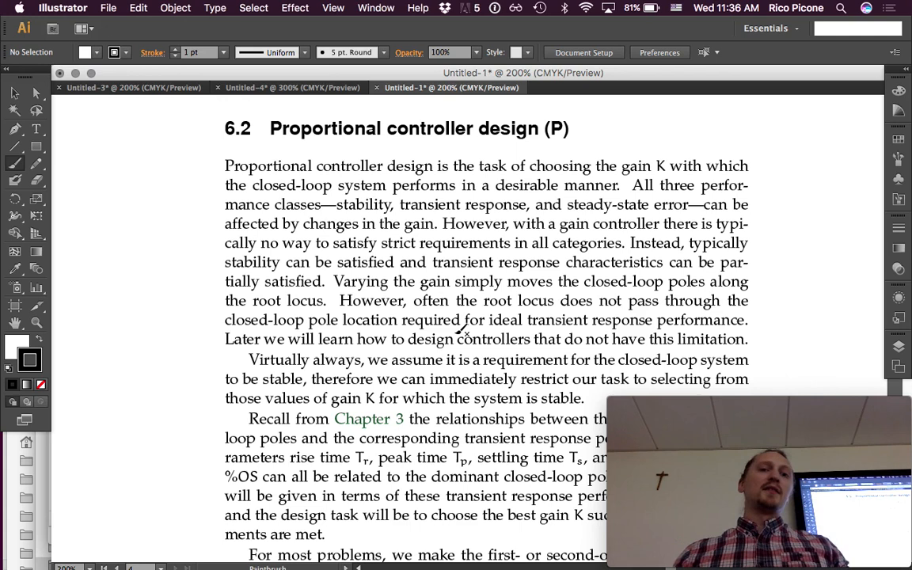
mouse_move(424, 333)
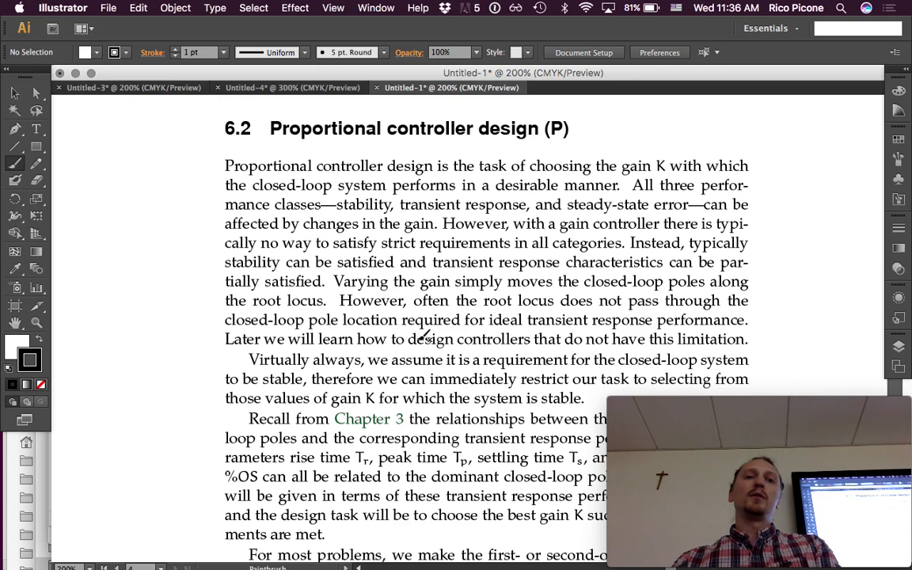
mouse_move(357, 339)
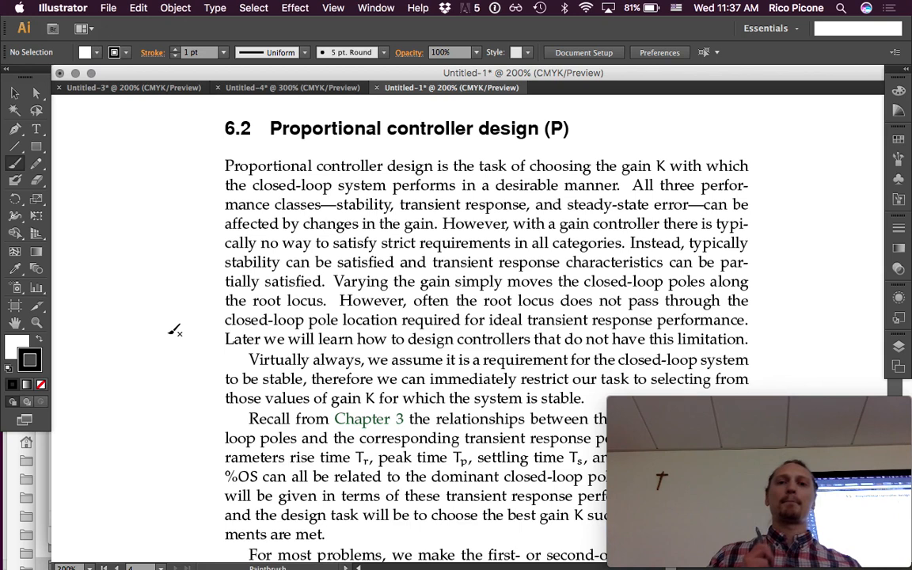
mouse_move(309, 329)
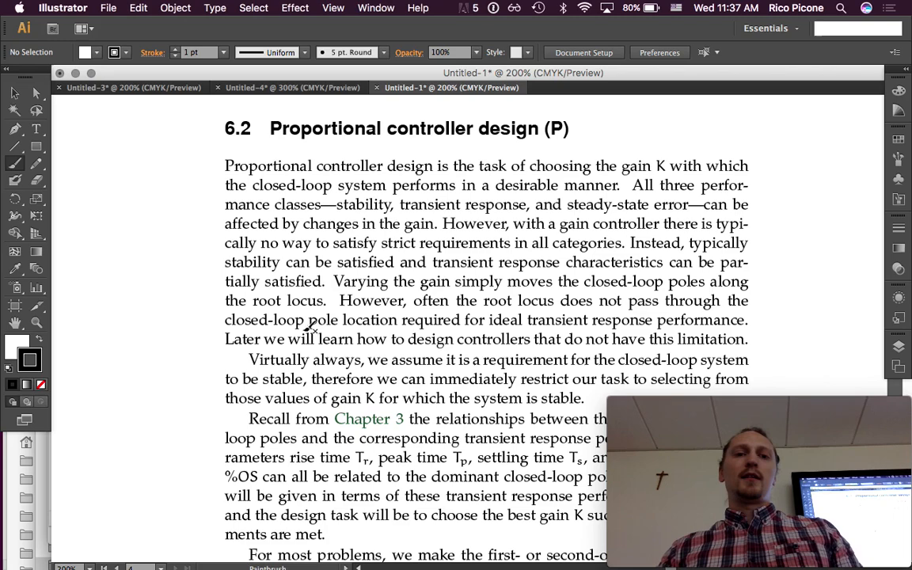
Step: Scroll the artboard down to the Chapter 3 recap and the 'planning is essential' adage
scroll(down, 3)
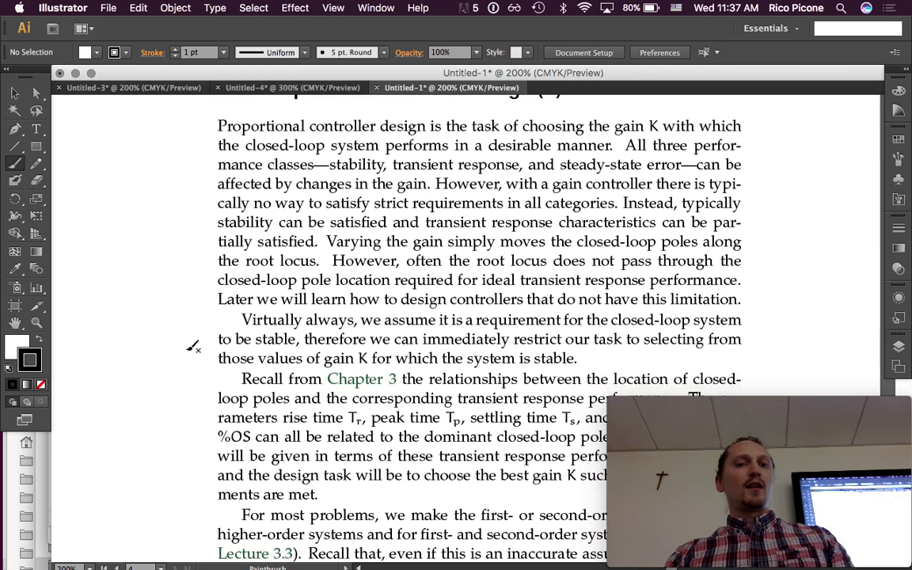
scroll(down, 3)
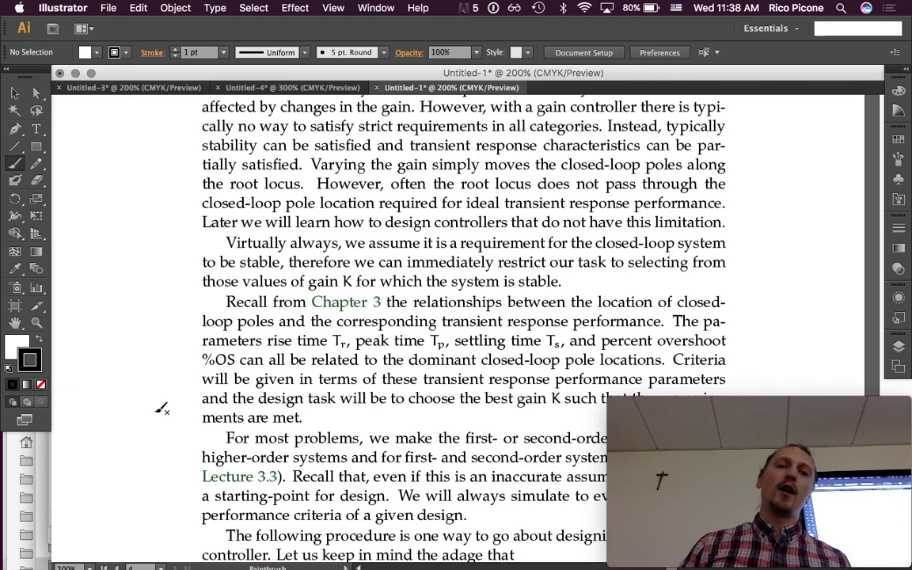
scroll(down, 3)
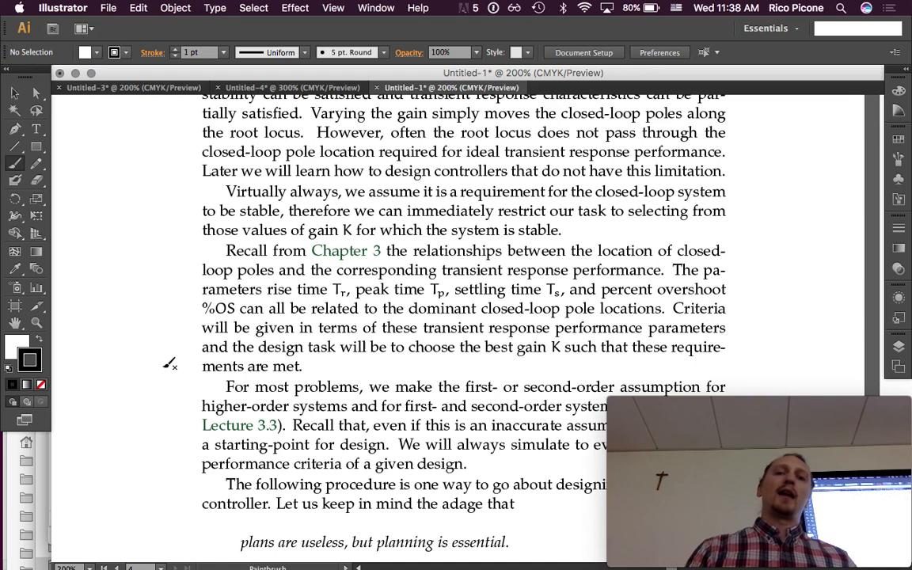
Step: Scroll down to 'Here is the procedure' and the first two numbered steps
scroll(down, 3)
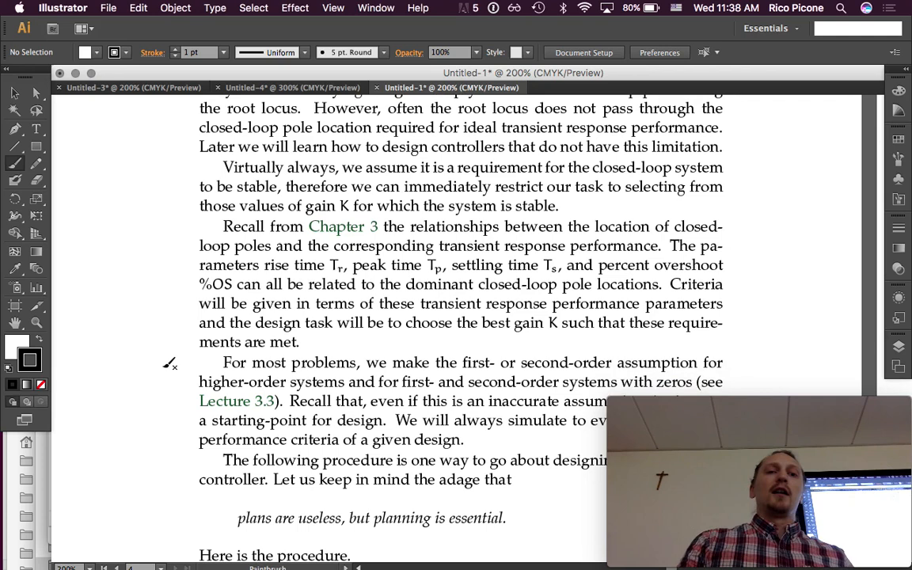
scroll(down, 3)
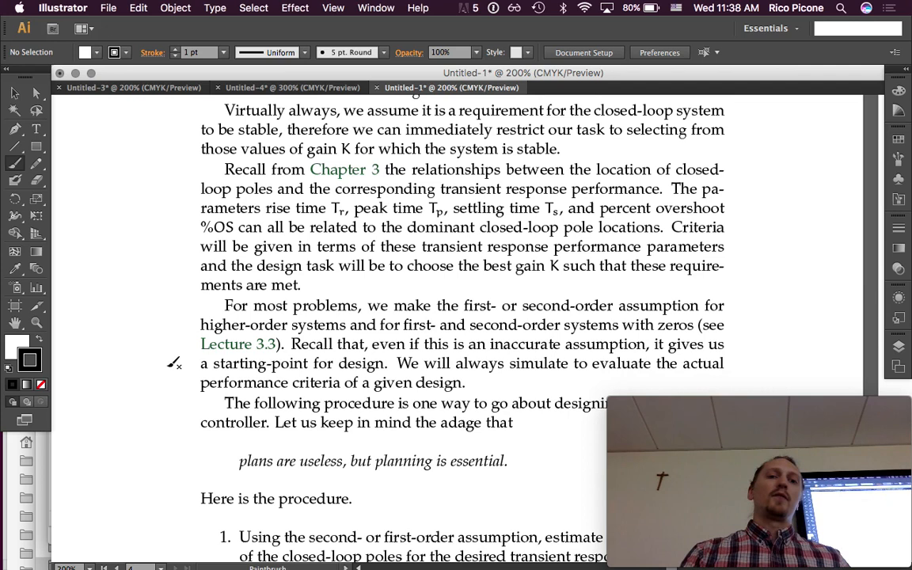
mouse_move(141, 408)
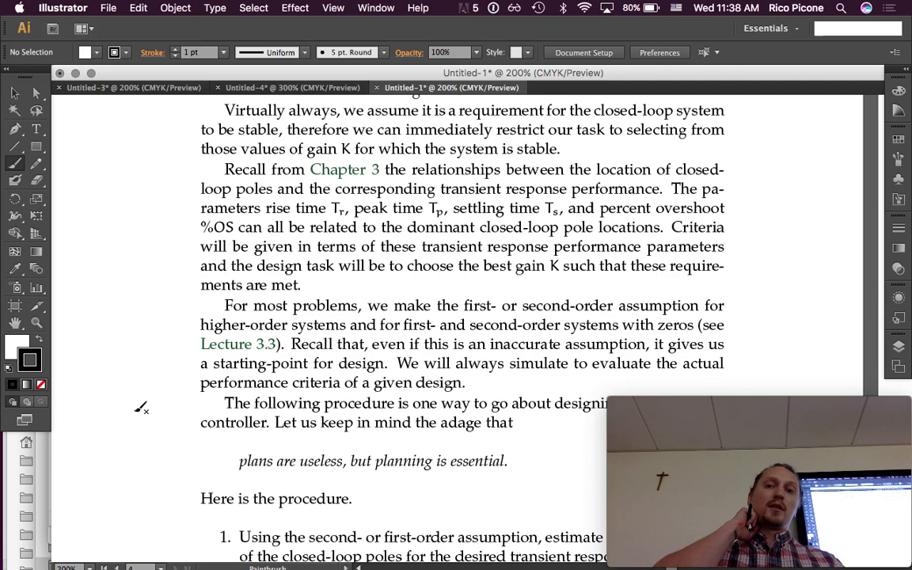
scroll(down, 3)
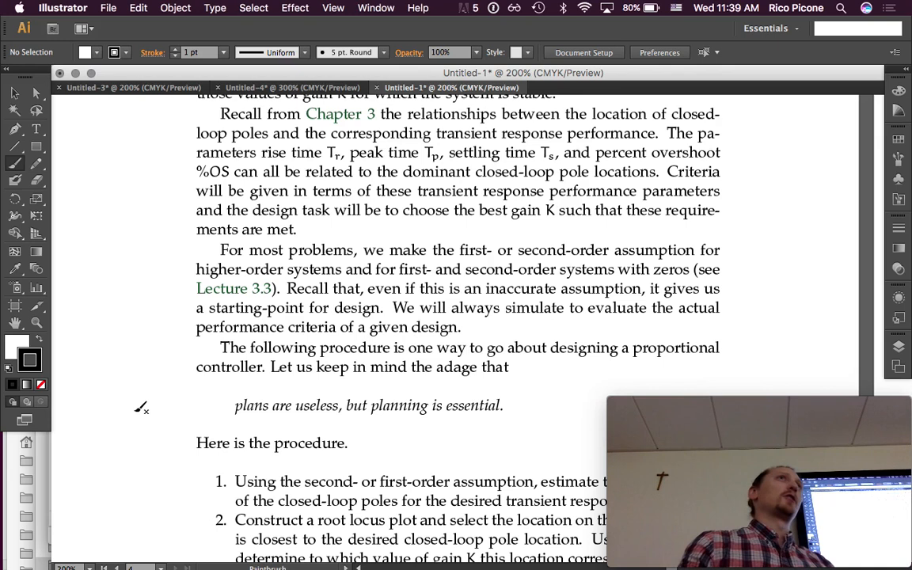
Step: Scroll to the page end showing procedure step 3 and the 'updated 3 May 2017' footer
scroll(up, 3)
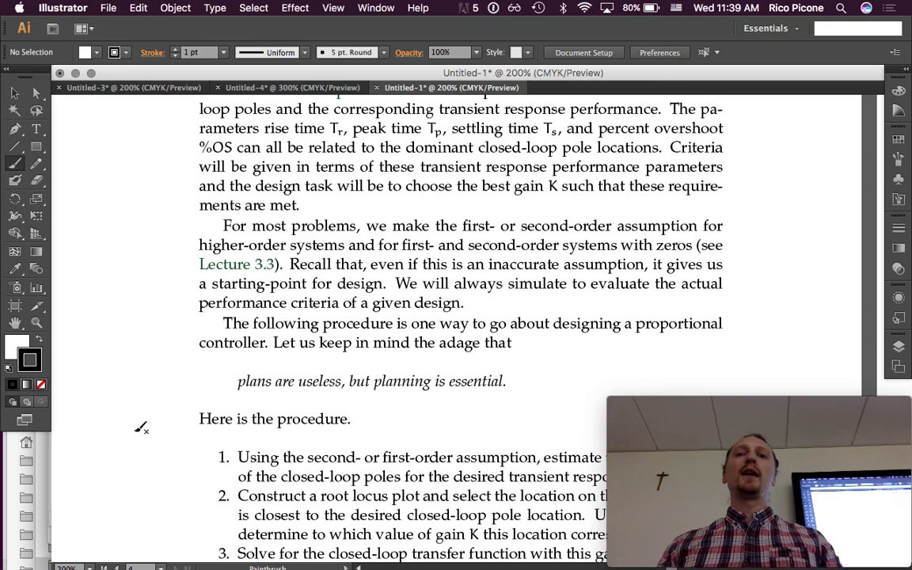
scroll(down, 3)
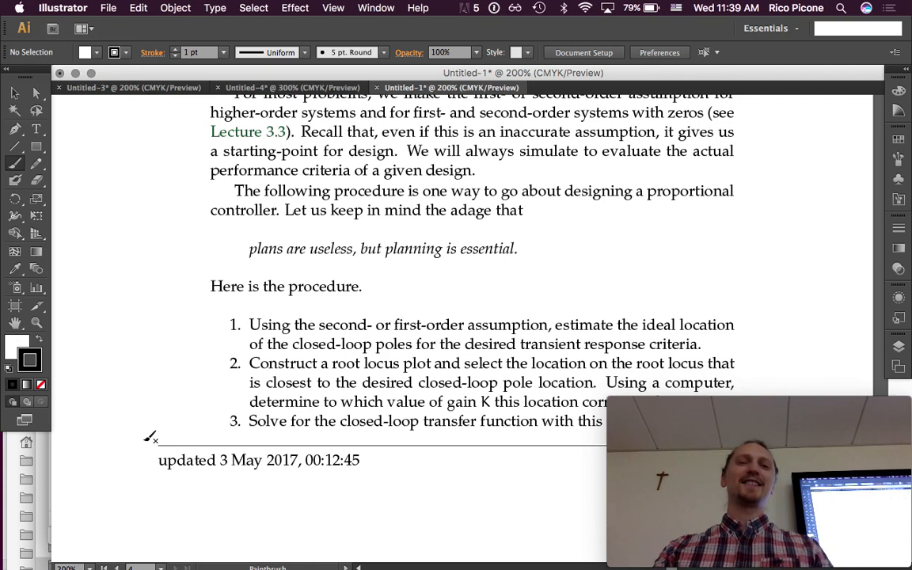
scroll(down, 3)
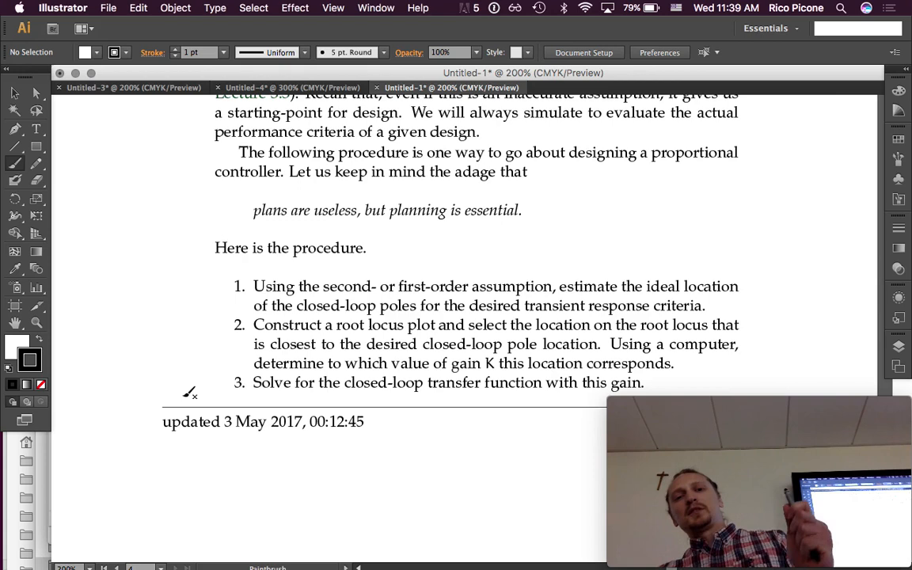
mouse_move(206, 431)
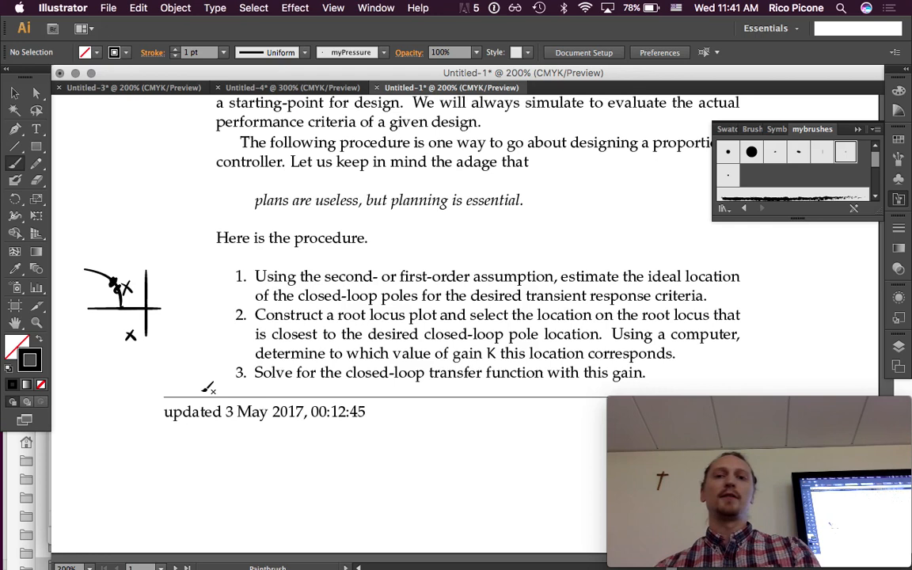
Step: Scroll to the next page showing procedure step 4 and the start of Example 6.2-1
scroll(up, 3)
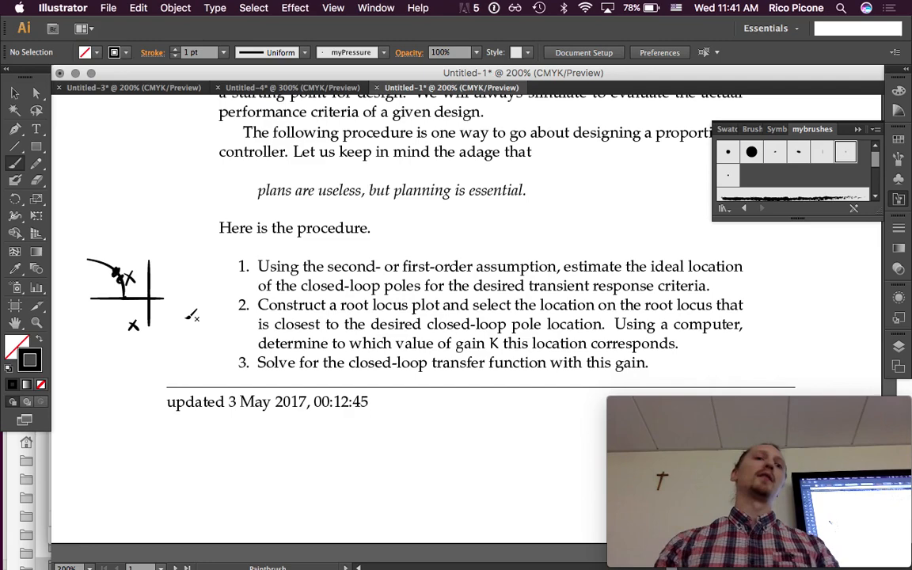
scroll(down, 3)
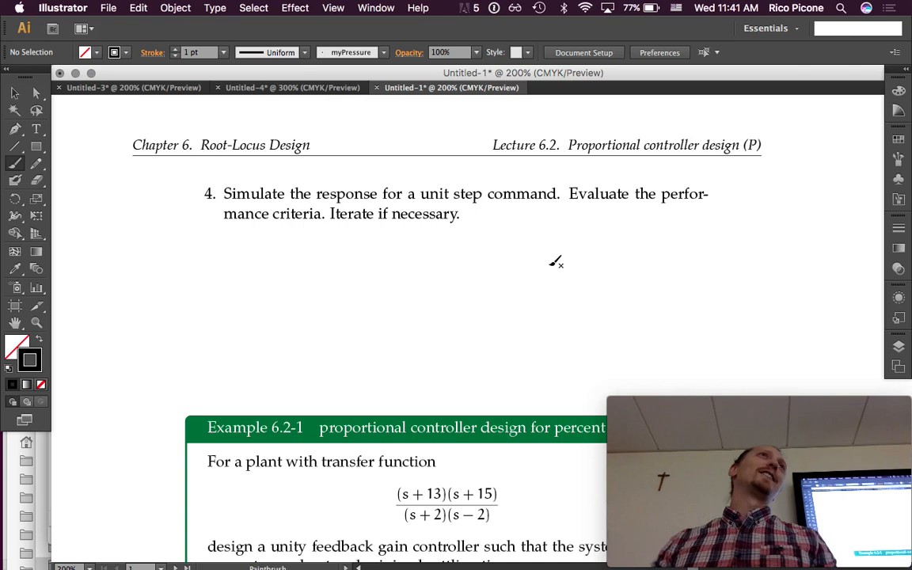
Step: Scroll down until Example 6.2-1 with its zpk plant and rlocus commands is fully visible
scroll(down, 3)
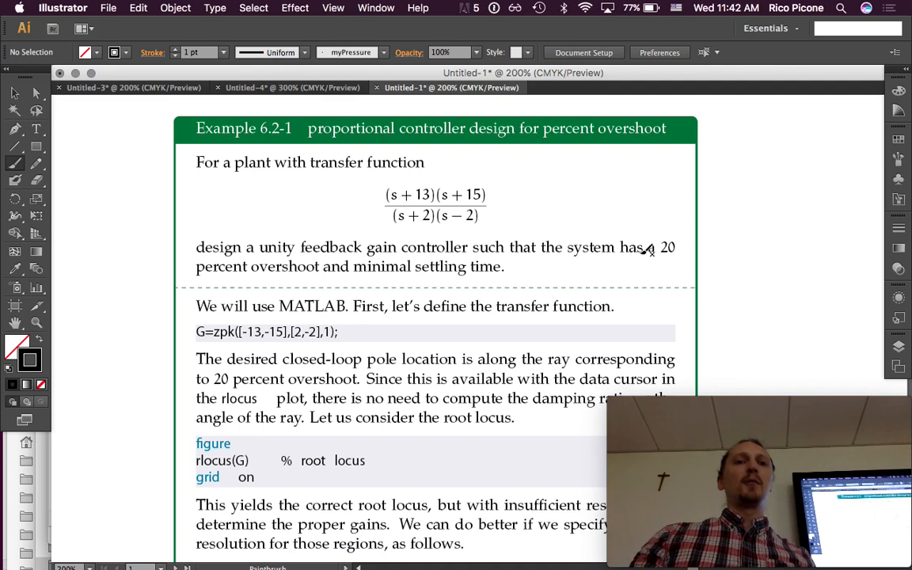
mouse_move(582, 301)
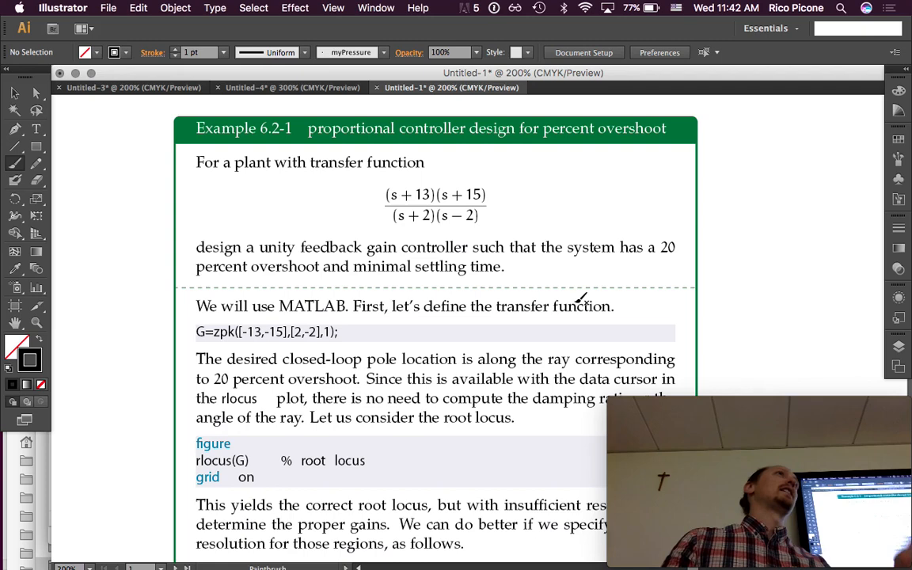
scroll(down, 3)
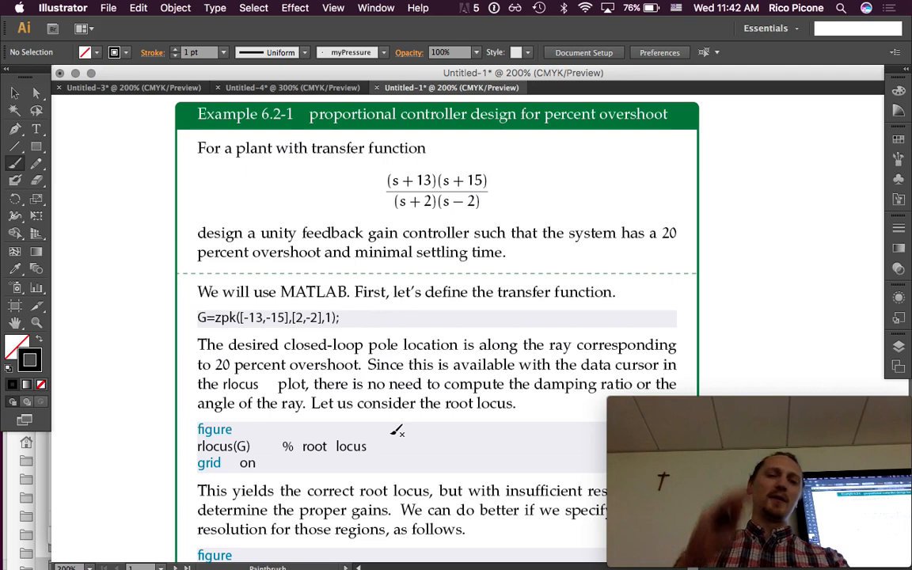
mouse_move(357, 211)
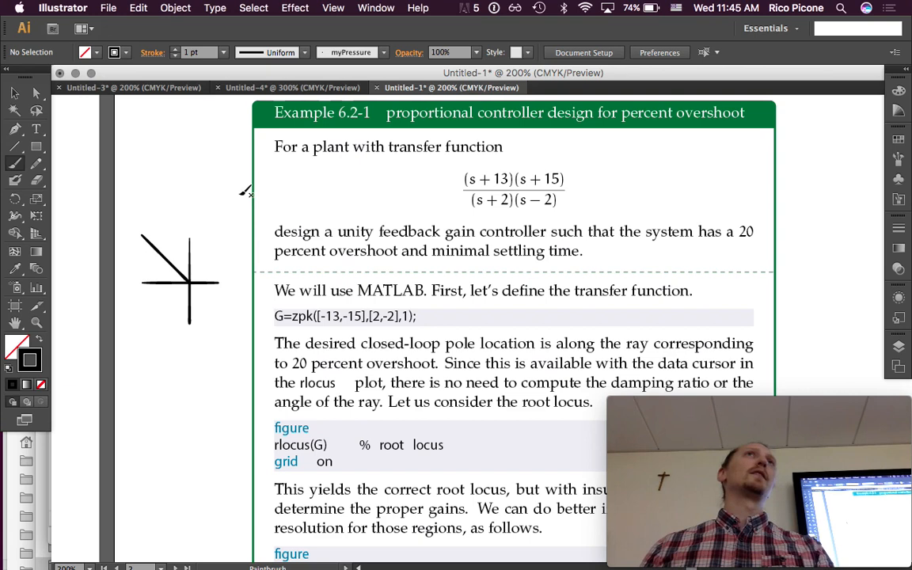
mouse_move(183, 233)
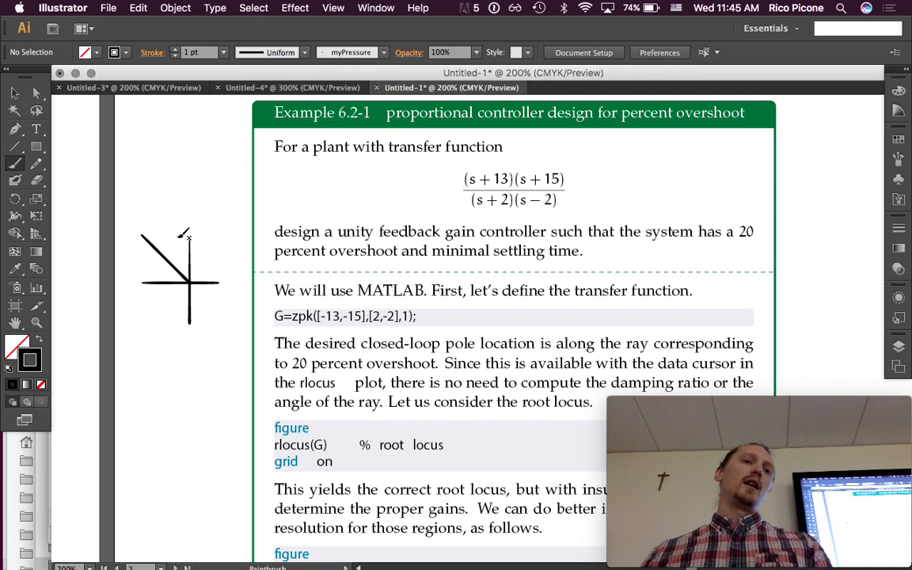
mouse_move(184, 265)
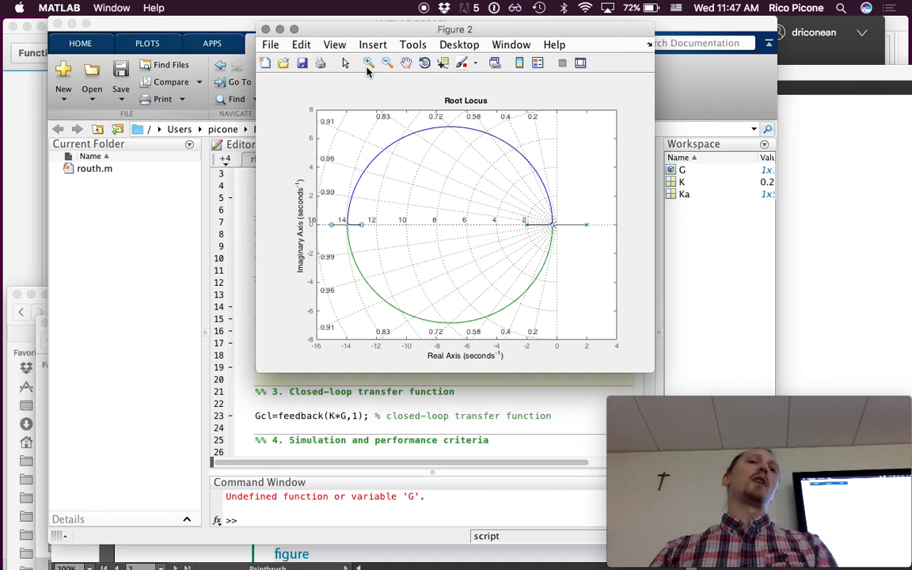
mouse_move(565, 242)
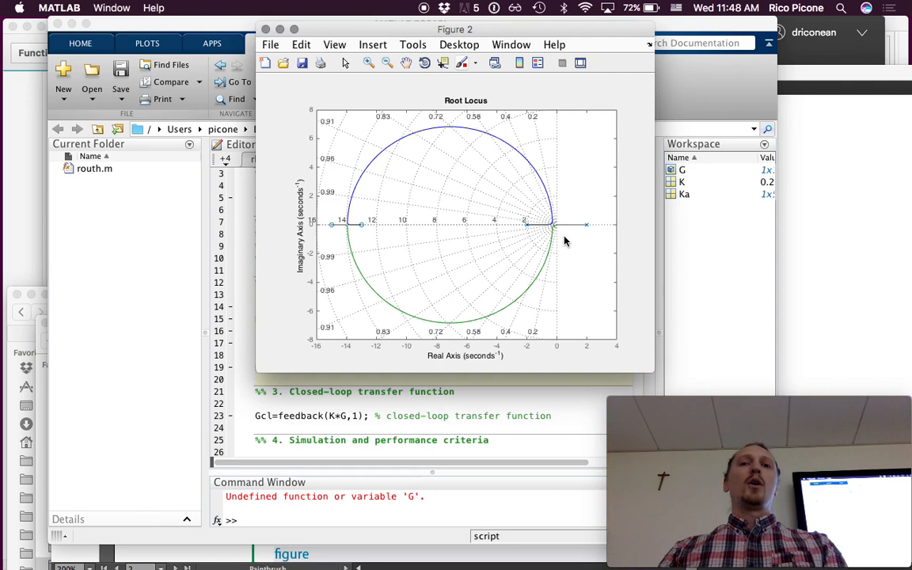
mouse_move(485, 149)
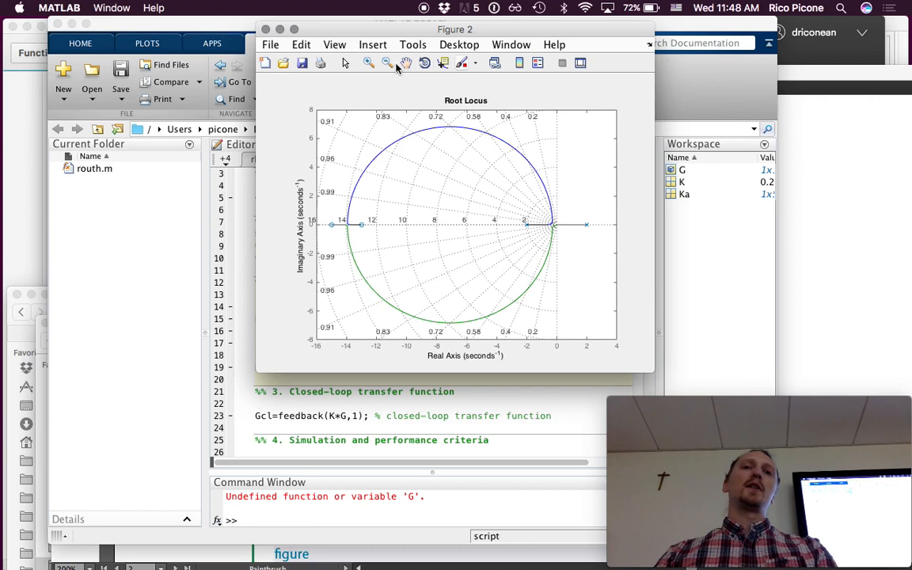
Step: Place a data tip on the locus branch reading gain 0.234 and about 19.9% overshoot
click(552, 219)
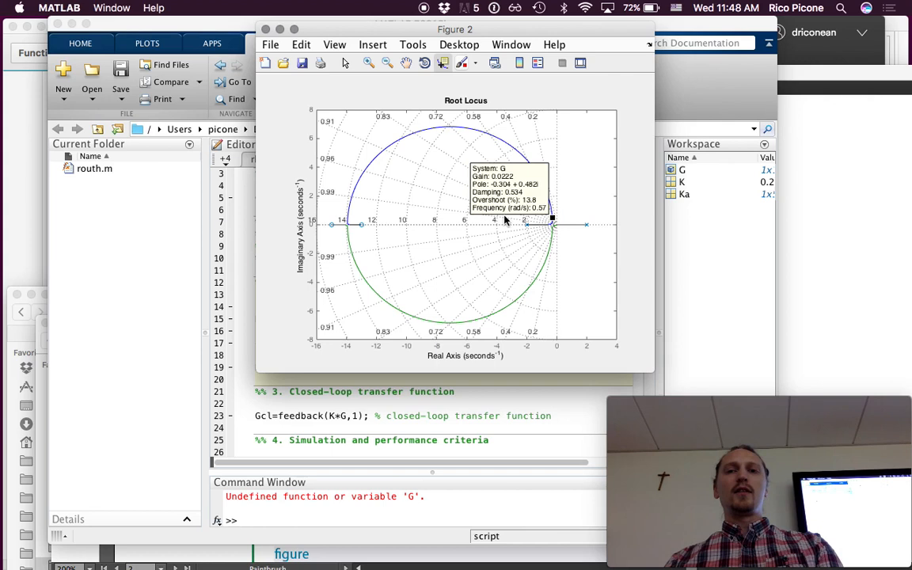
mouse_move(529, 221)
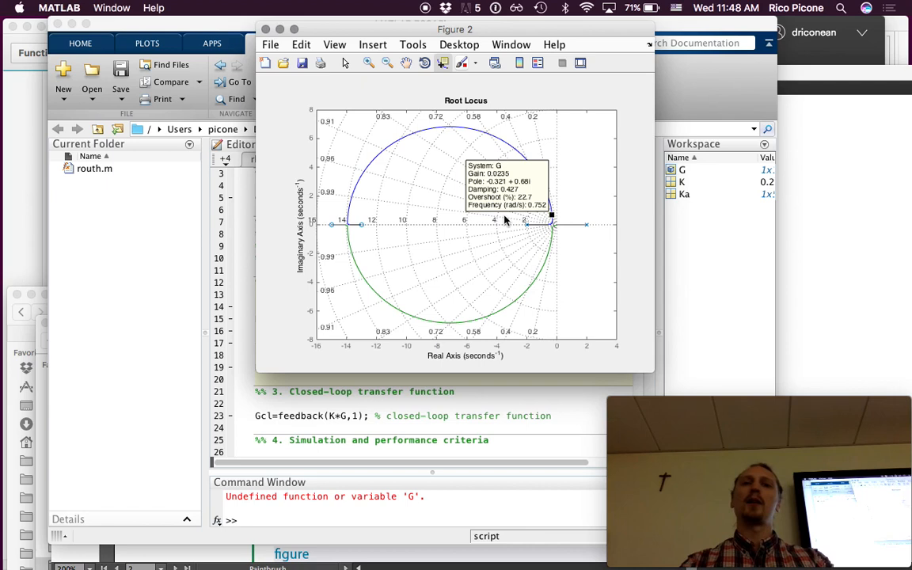
mouse_move(525, 246)
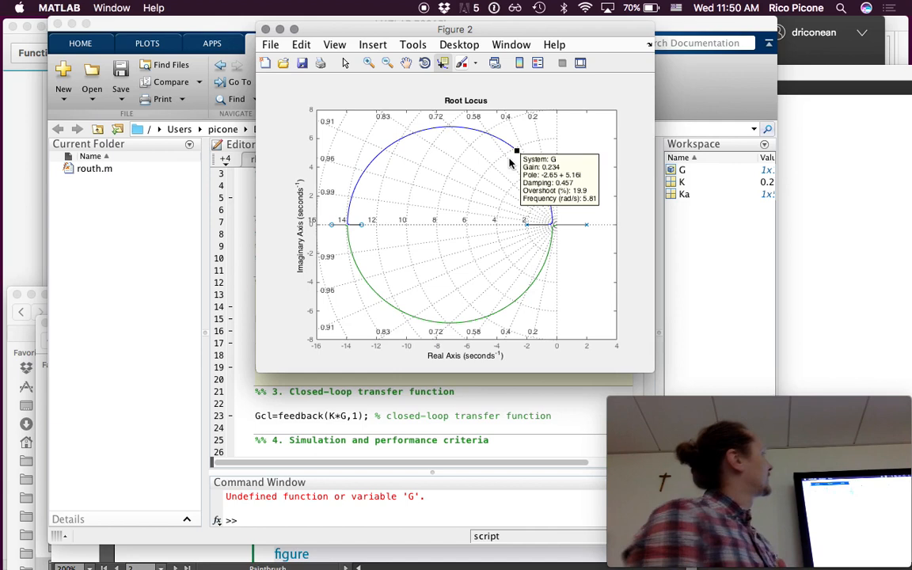
mouse_move(586, 159)
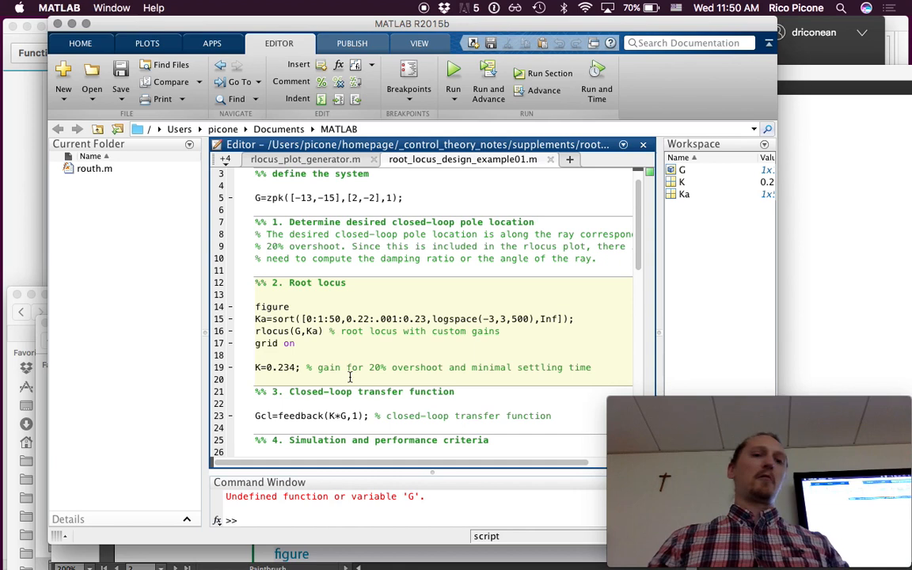
scroll(down, 3)
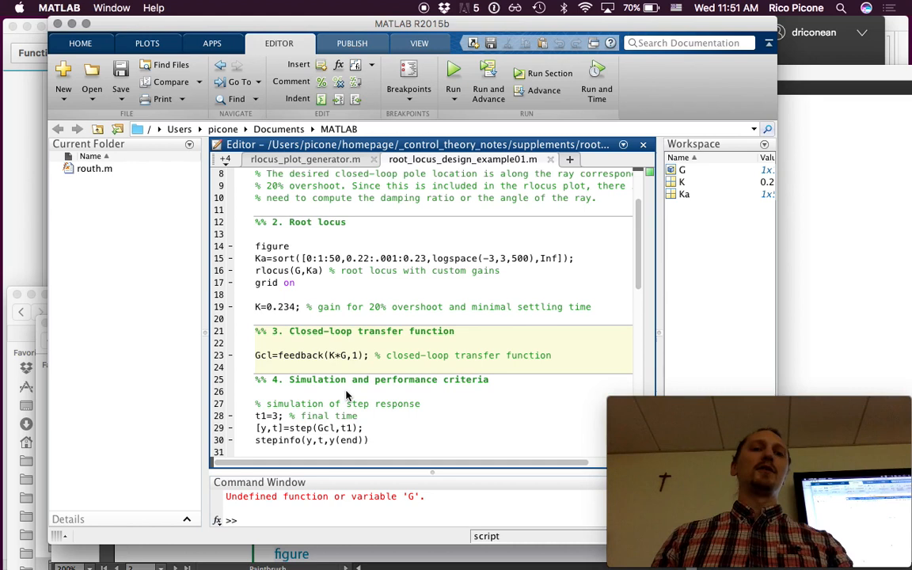
Step: Evaluate G/(1+K*G) in the Command Window to get the closed-loop zero/pole/gain model
text(G/(1+)
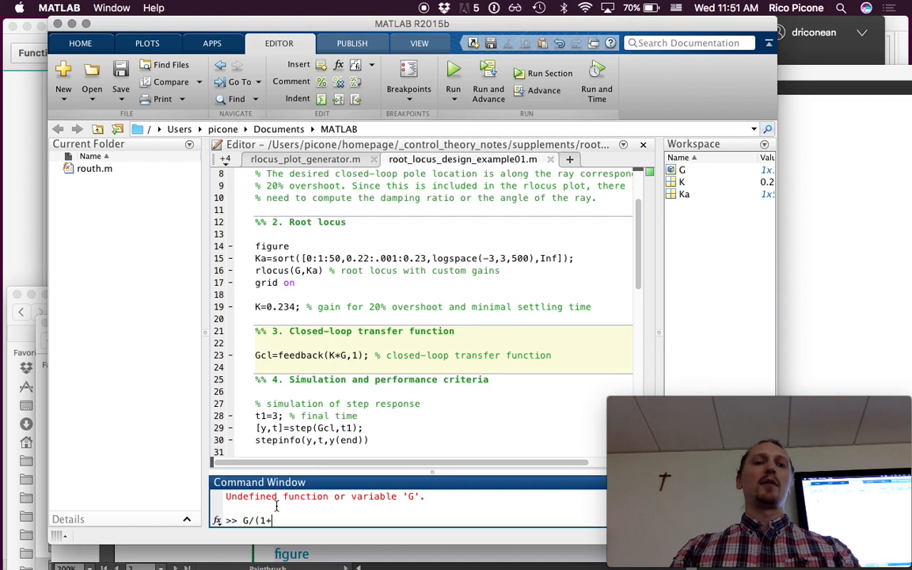
key(Return)
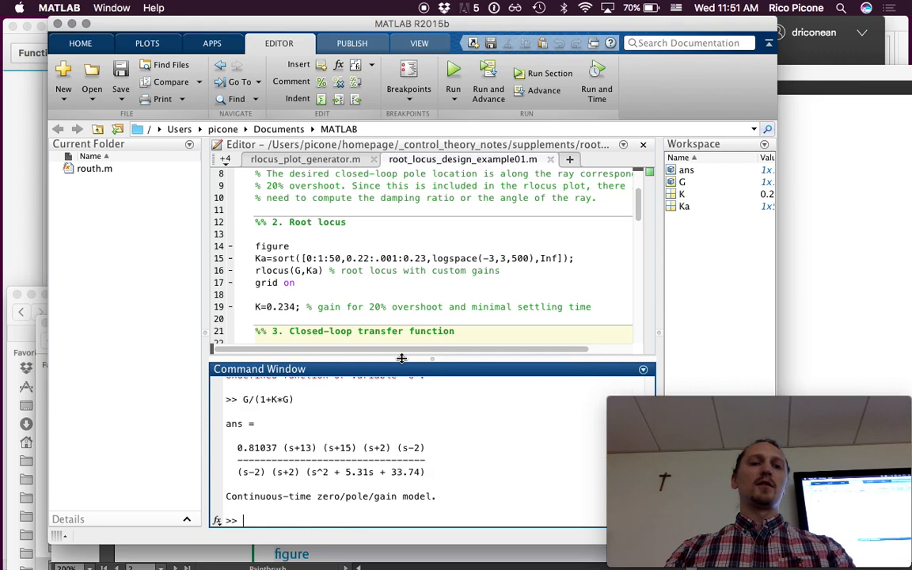
scroll(down, 3)
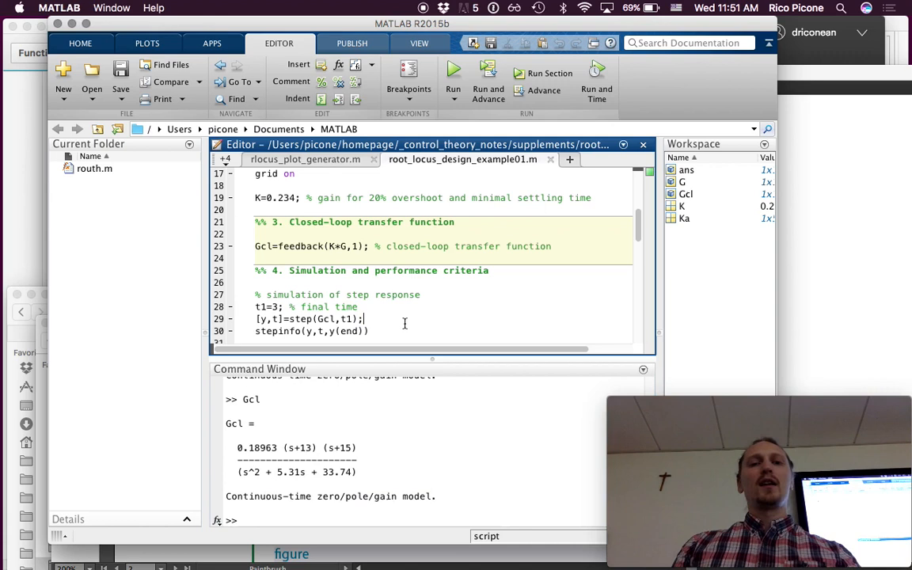
Step: Locate the stepinfo(y,t,y(end)) line in section 4 and highlight the usages of y
scroll(down, 3)
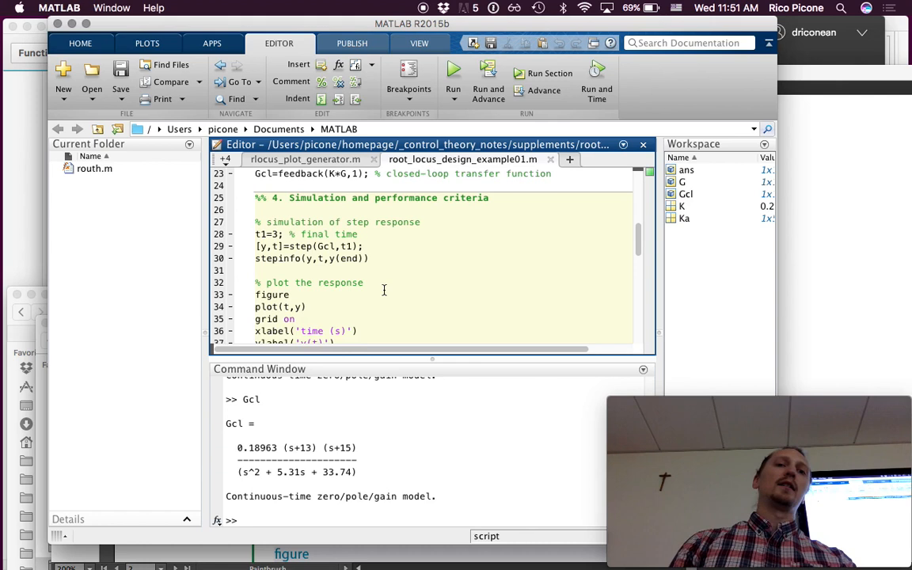
scroll(up, 3)
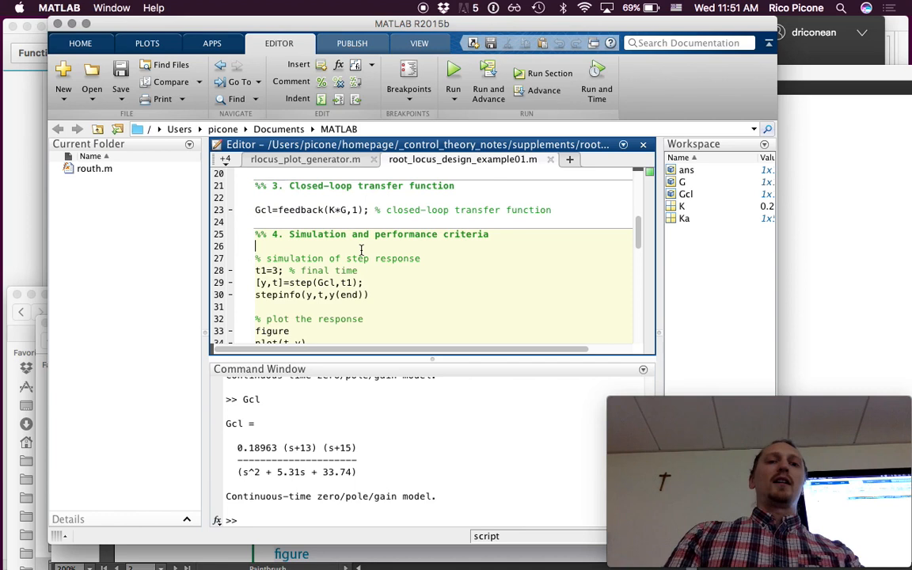
scroll(down, 3)
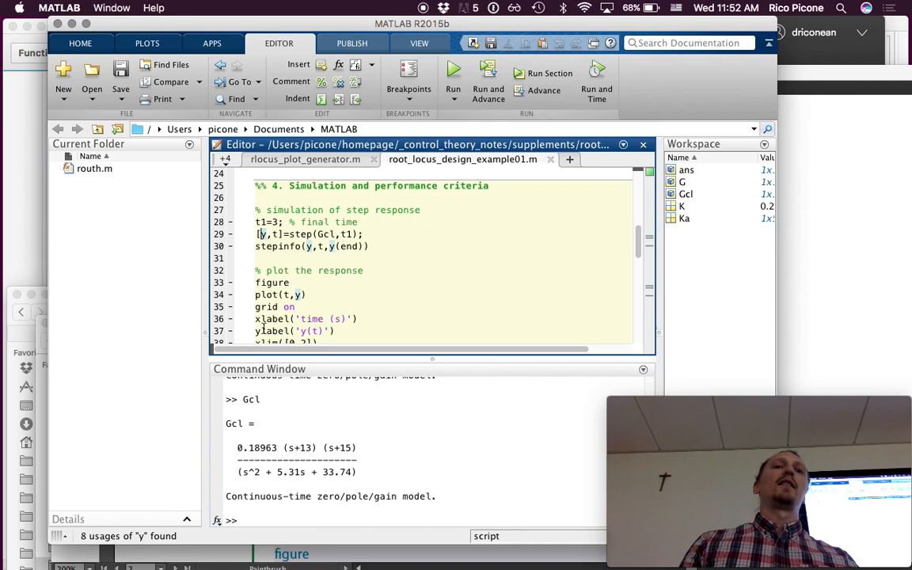
click(278, 234)
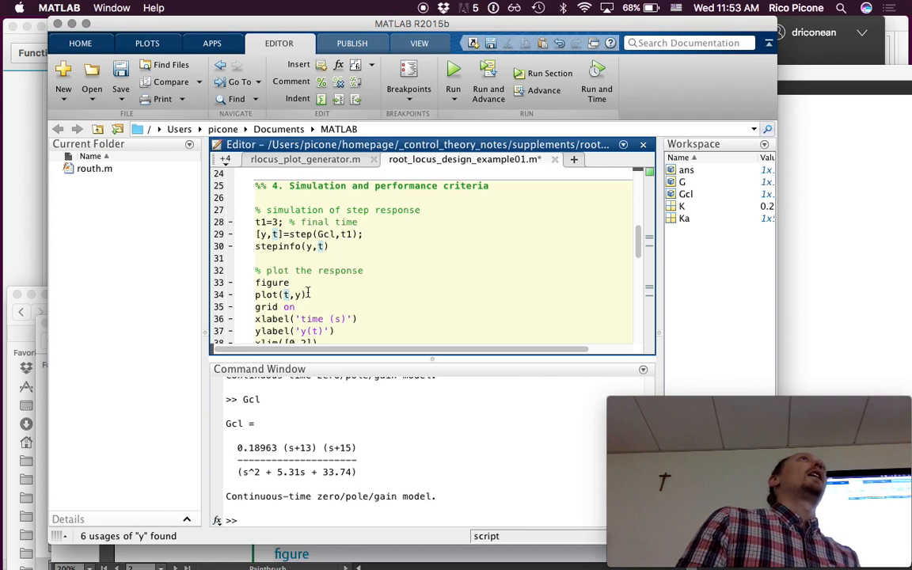
Step: Run the simulation section, plotting the step response with 24.5% overshoot
click(453, 73)
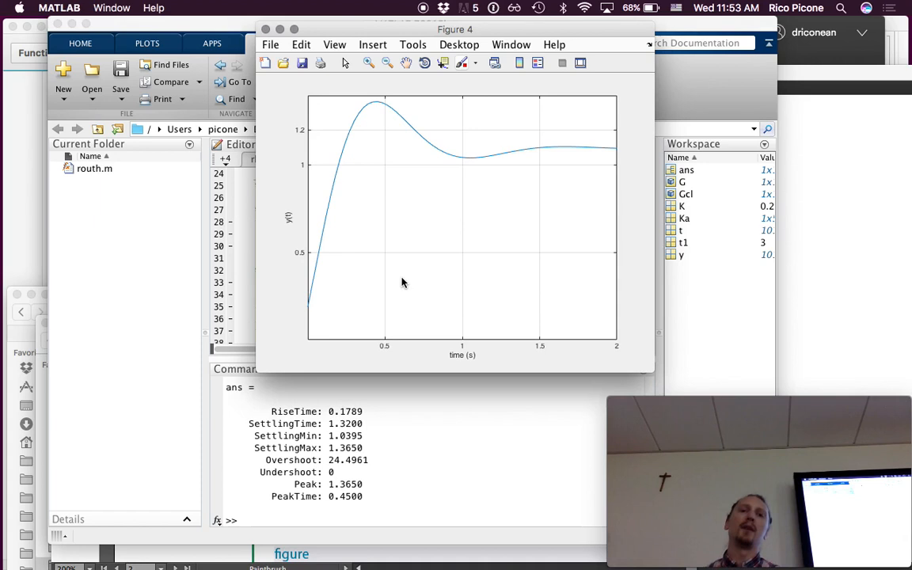
mouse_move(363, 254)
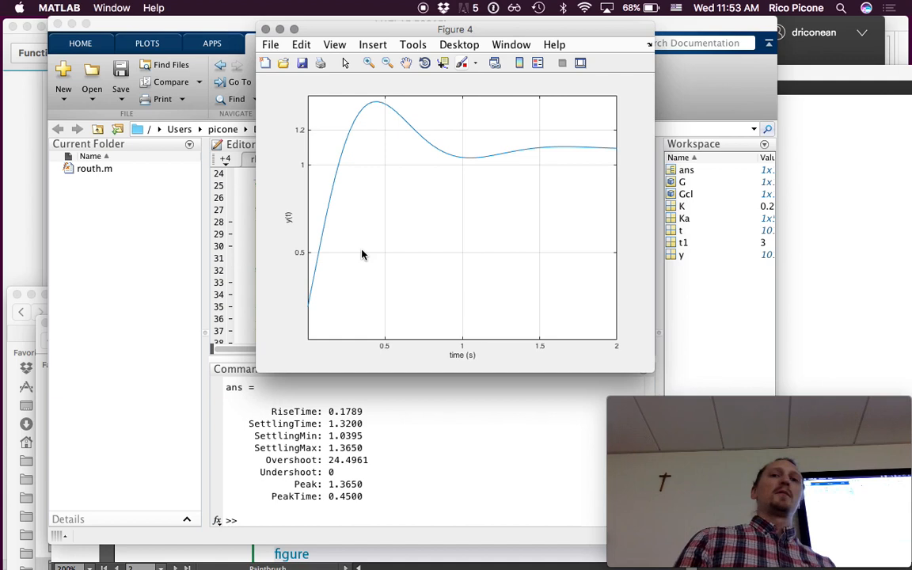
mouse_move(618, 163)
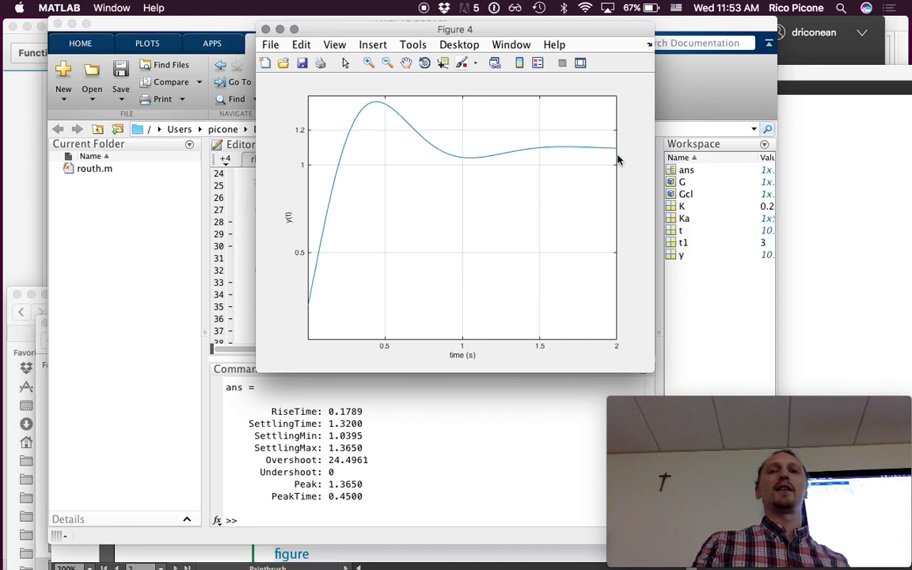
mouse_move(541, 188)
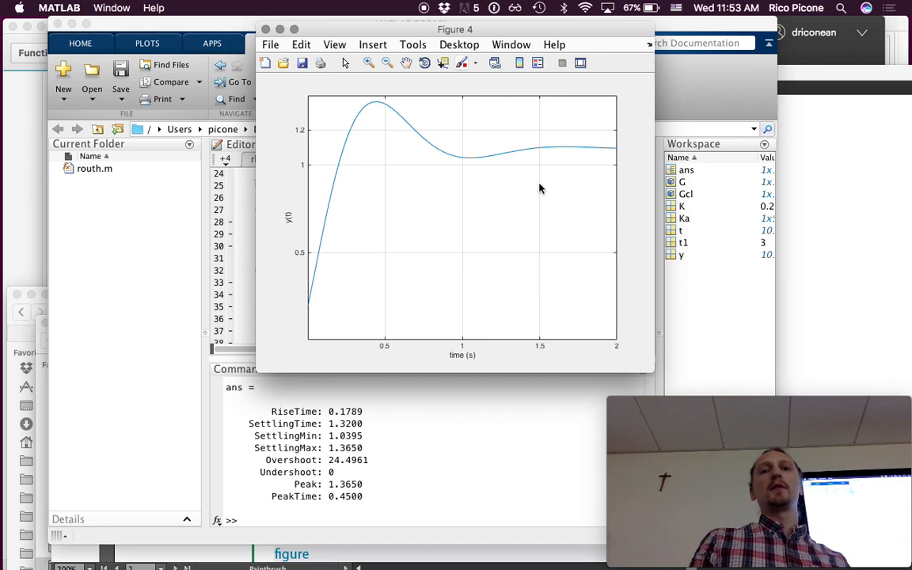
mouse_move(602, 204)
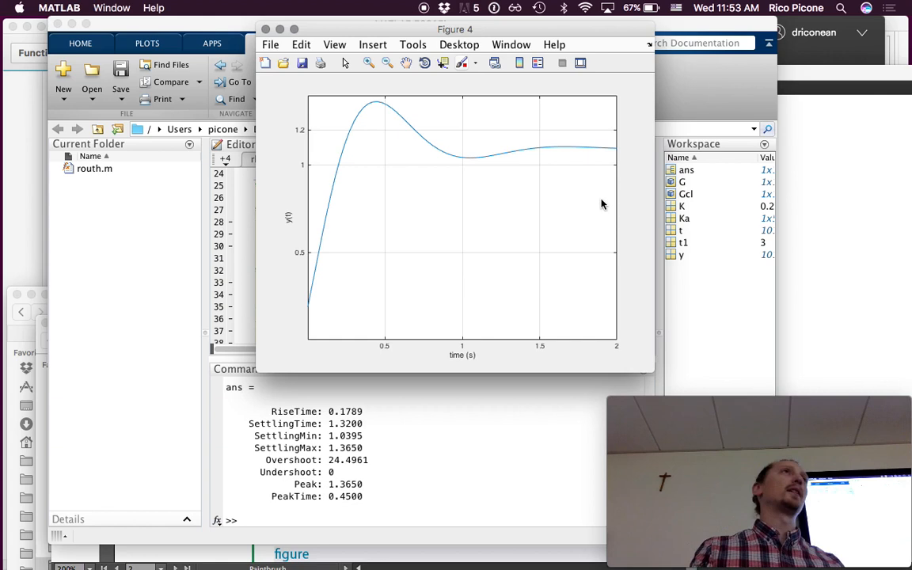
mouse_move(384, 98)
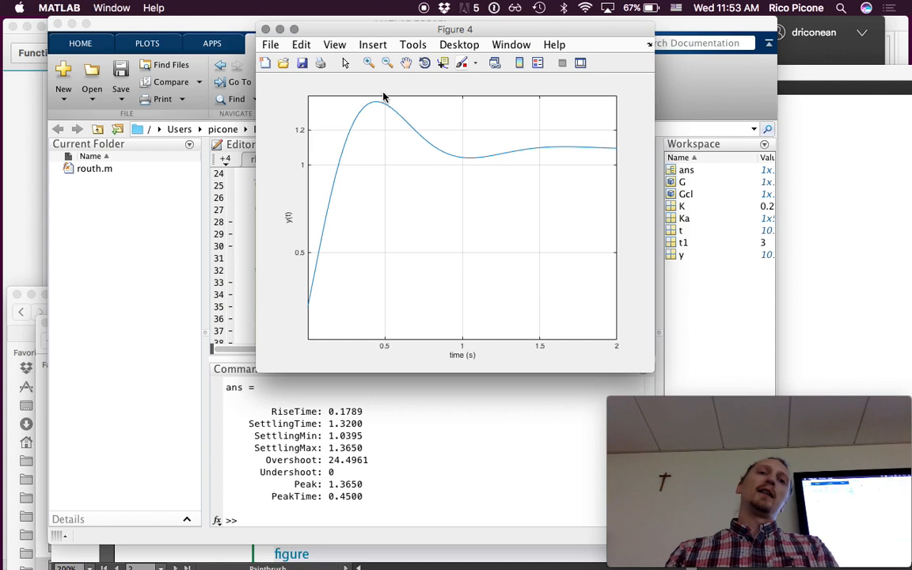
mouse_move(617, 156)
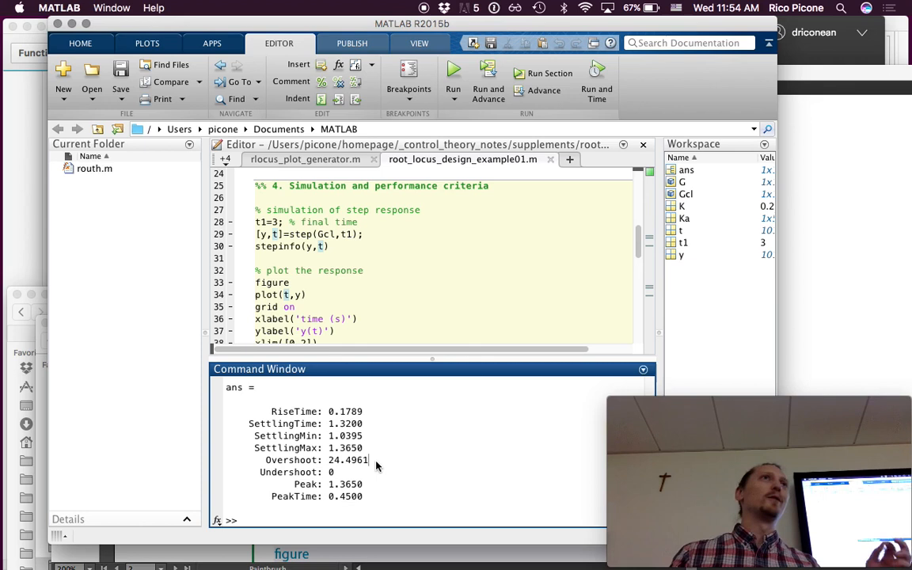
mouse_move(307, 434)
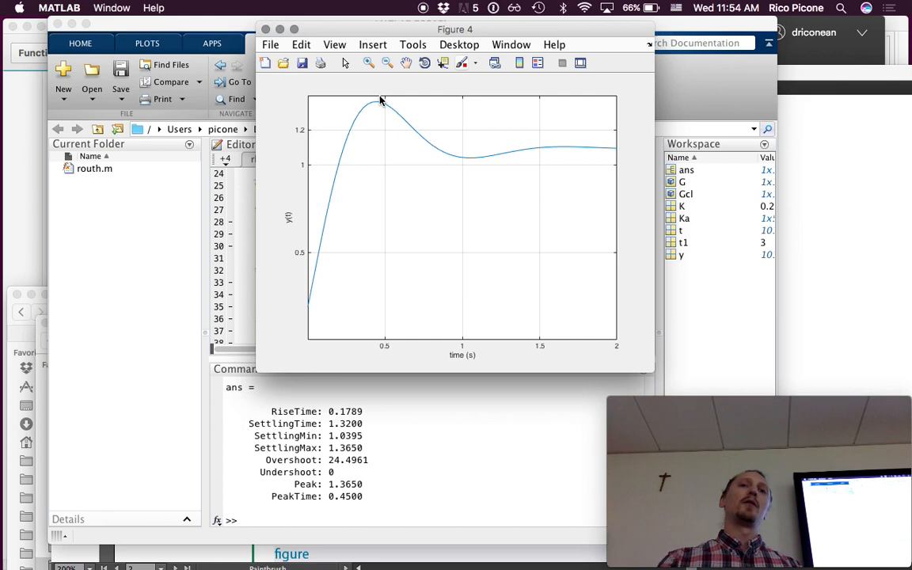
mouse_move(341, 186)
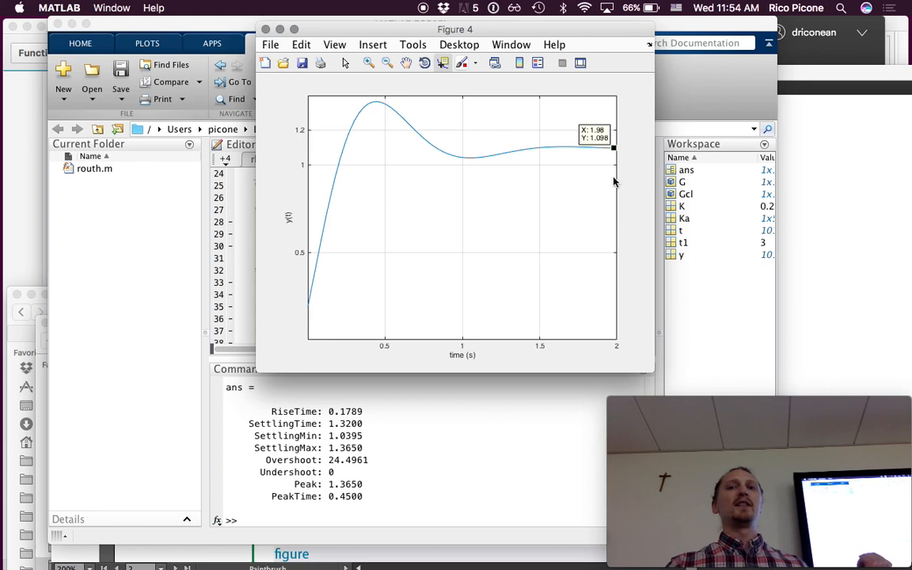
mouse_move(406, 147)
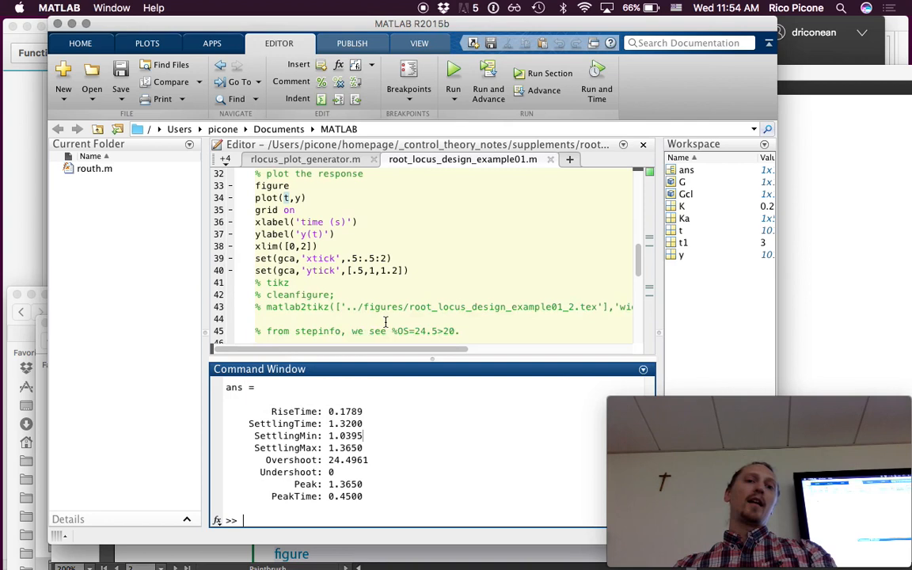
scroll(down, 3)
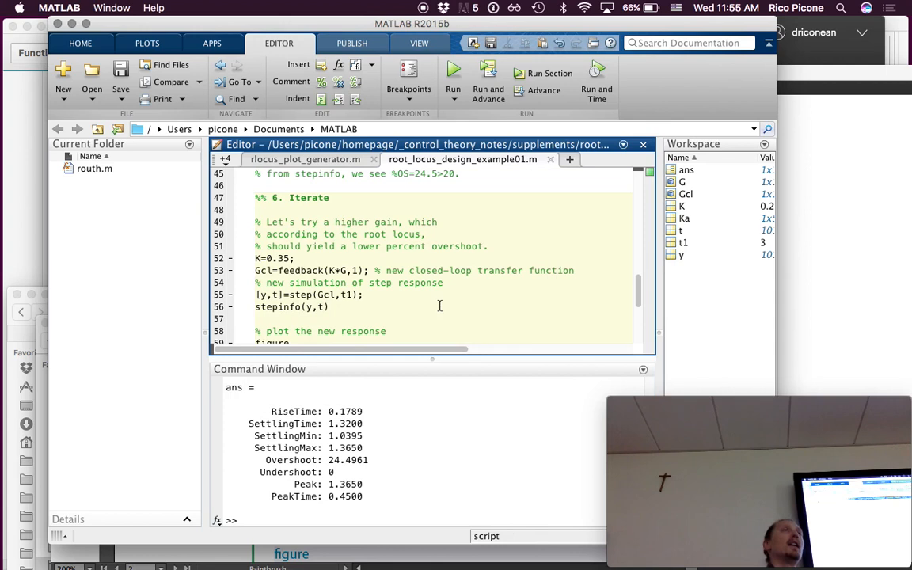
click(453, 73)
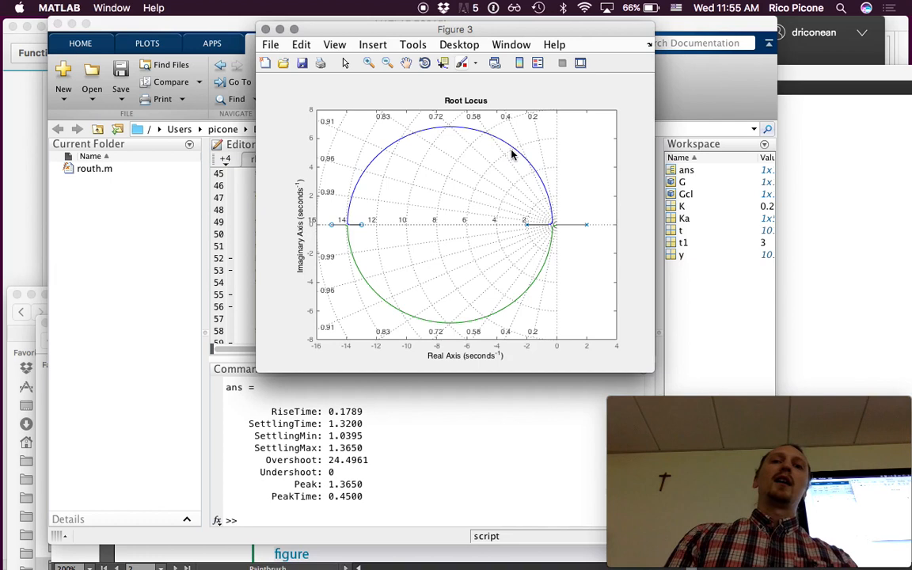
mouse_move(493, 140)
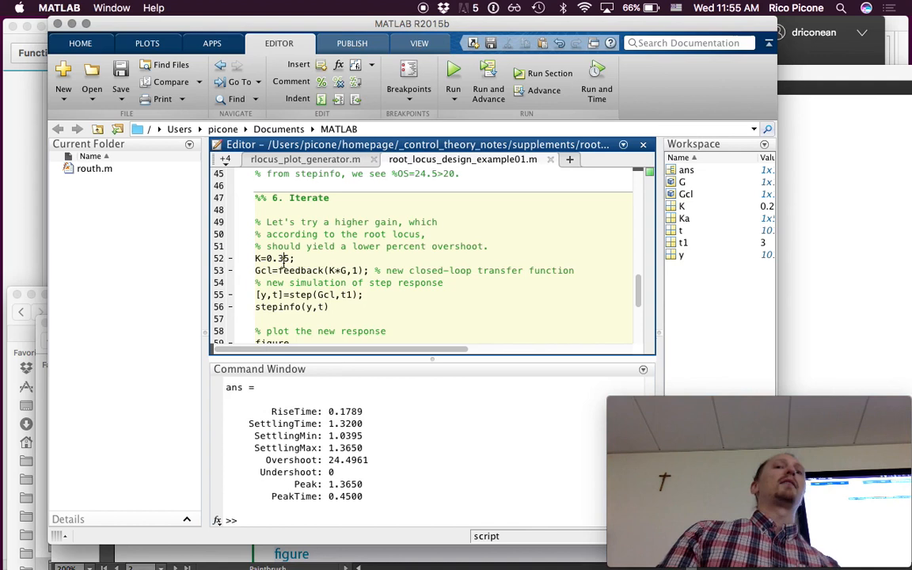
scroll(down, 3)
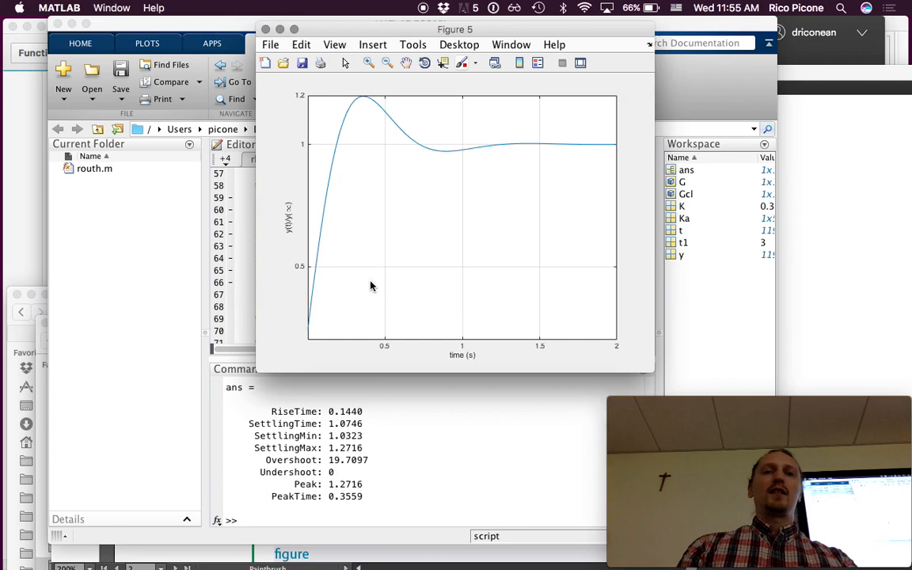
mouse_move(614, 155)
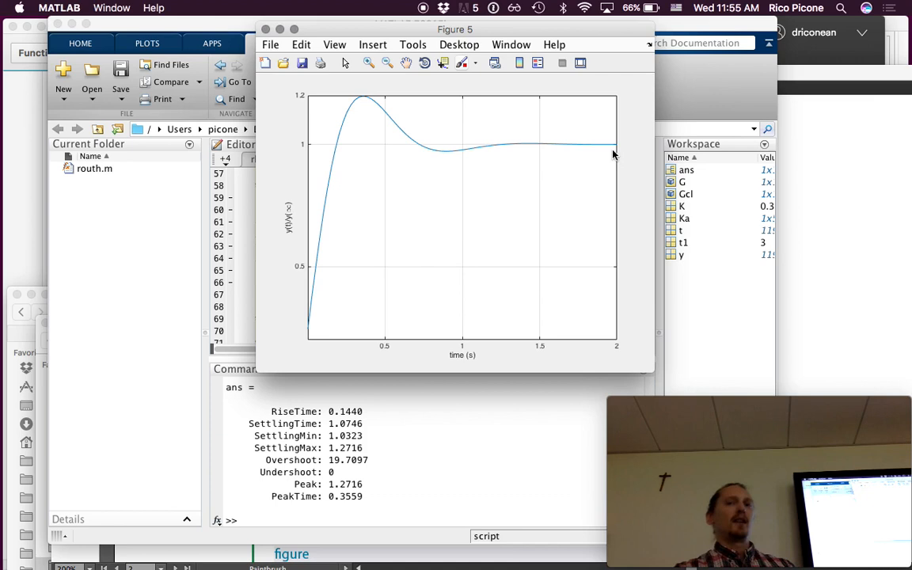
mouse_move(371, 104)
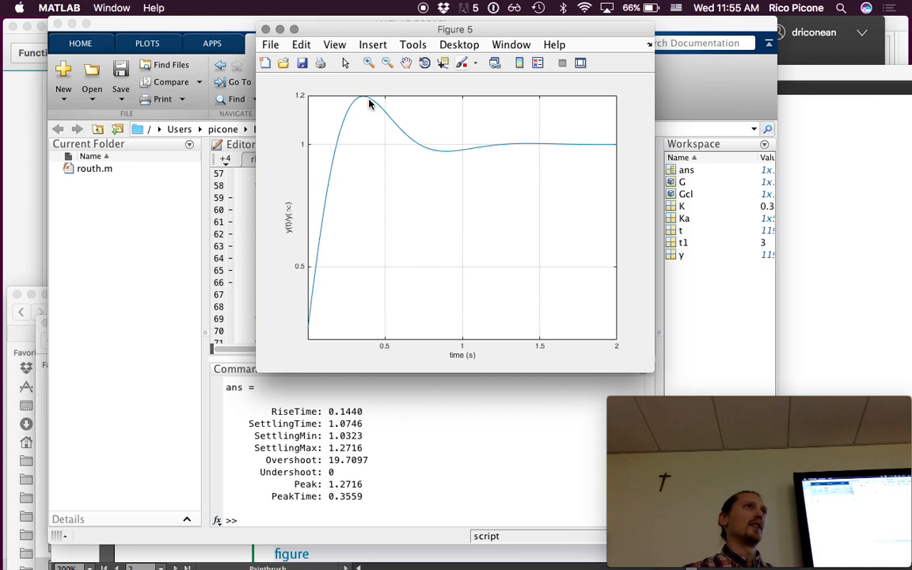
mouse_move(623, 148)
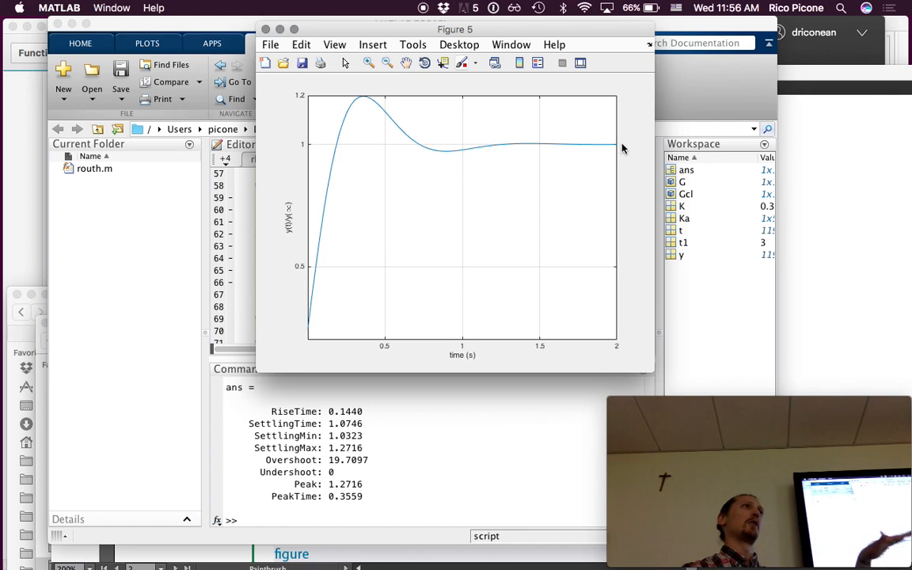
mouse_move(366, 104)
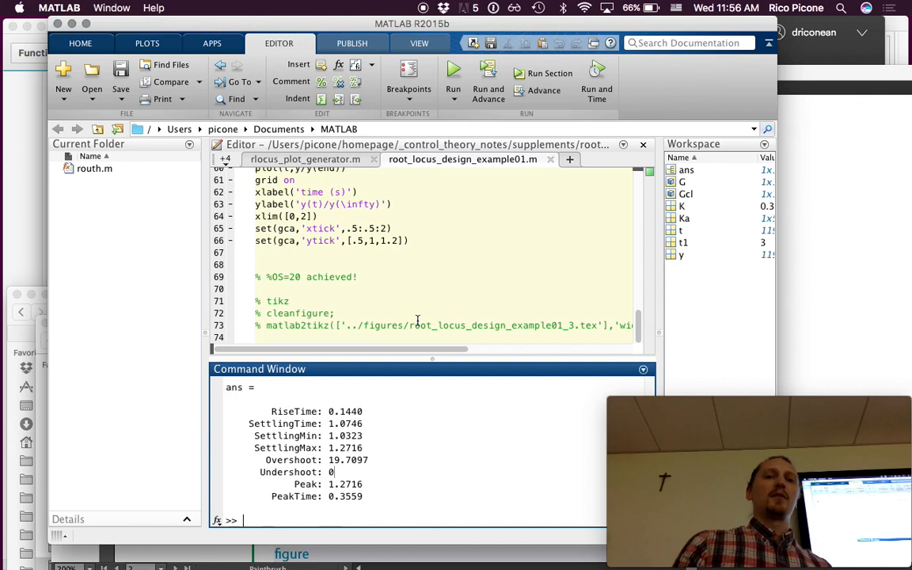
Step: Scroll the editor to the new-response code and the '%OS=20 achieved!' comment
scroll(up, 3)
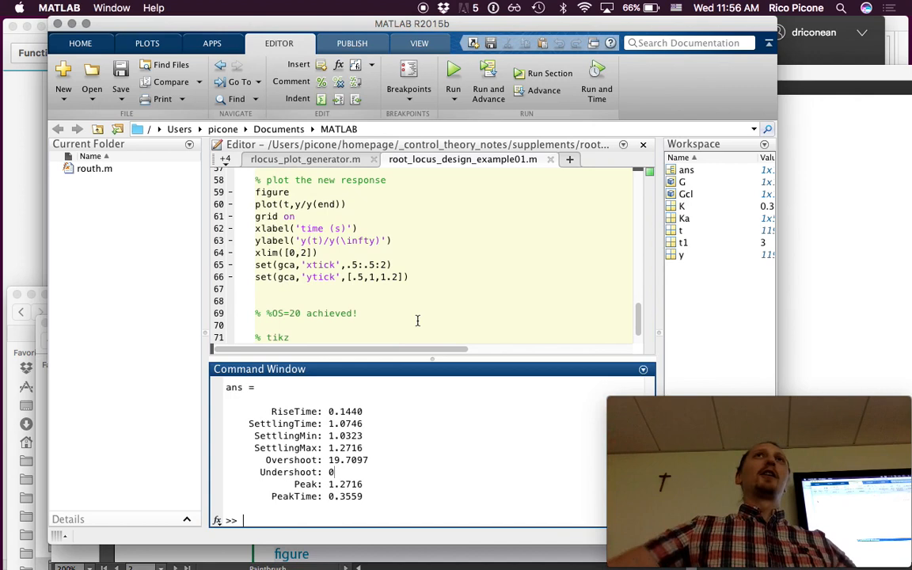